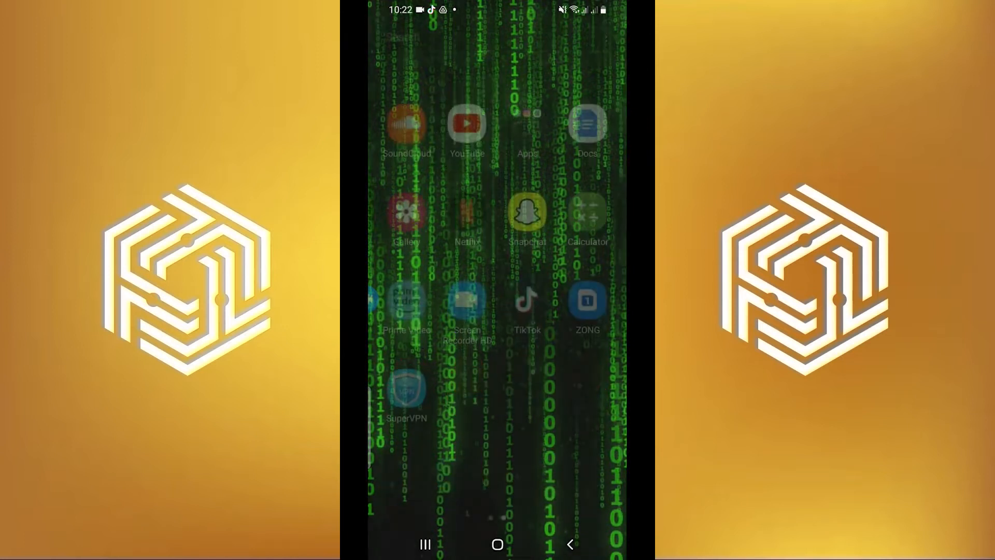
Launch Instagram from the apps folder into the direct-message conversation.
{"action": "left_click", "coordinate": [528, 131]}
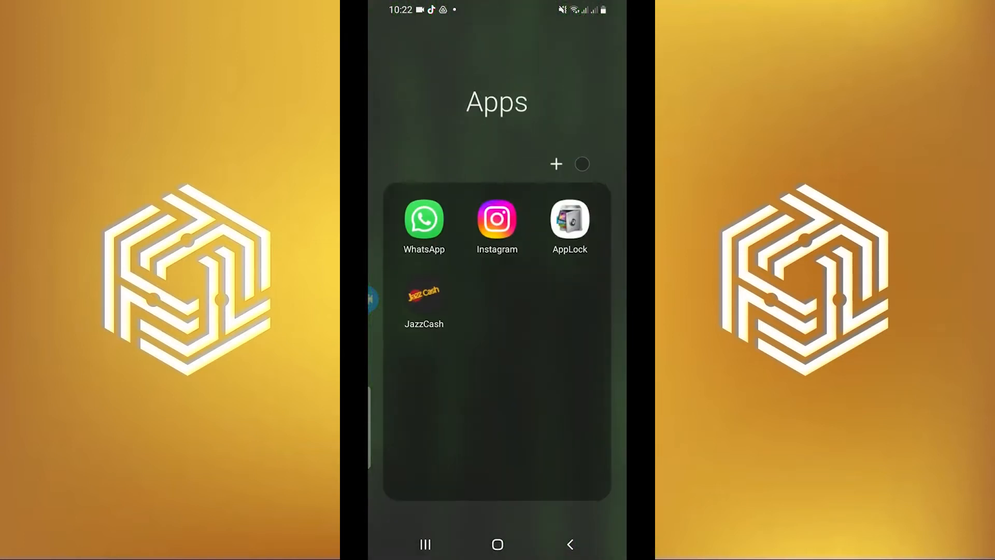
{"action": "left_click", "coordinate": [497, 218]}
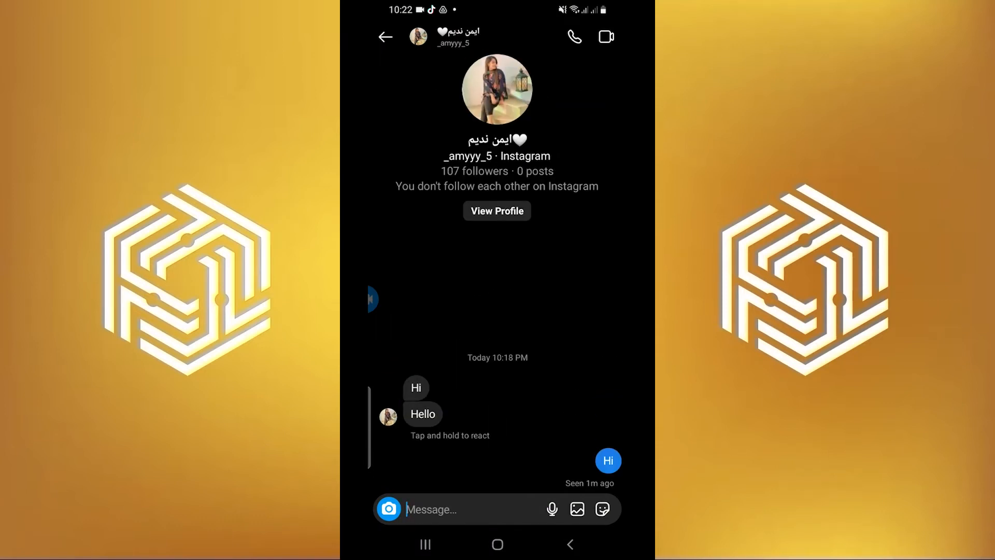
View the chat partner's profile and its options menu, then go back to the inbox.
{"action": "left_click", "coordinate": [496, 210]}
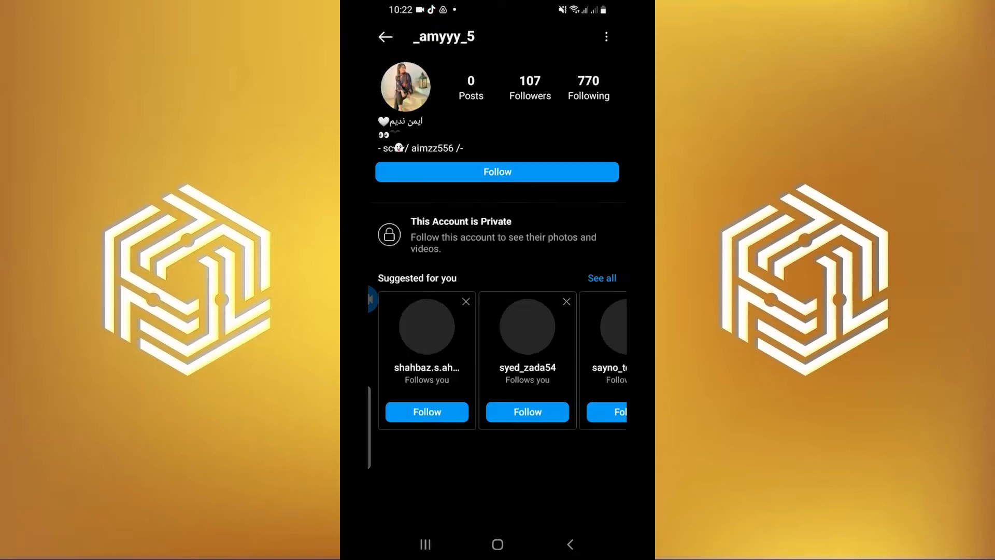
{"action": "left_click", "coordinate": [605, 36]}
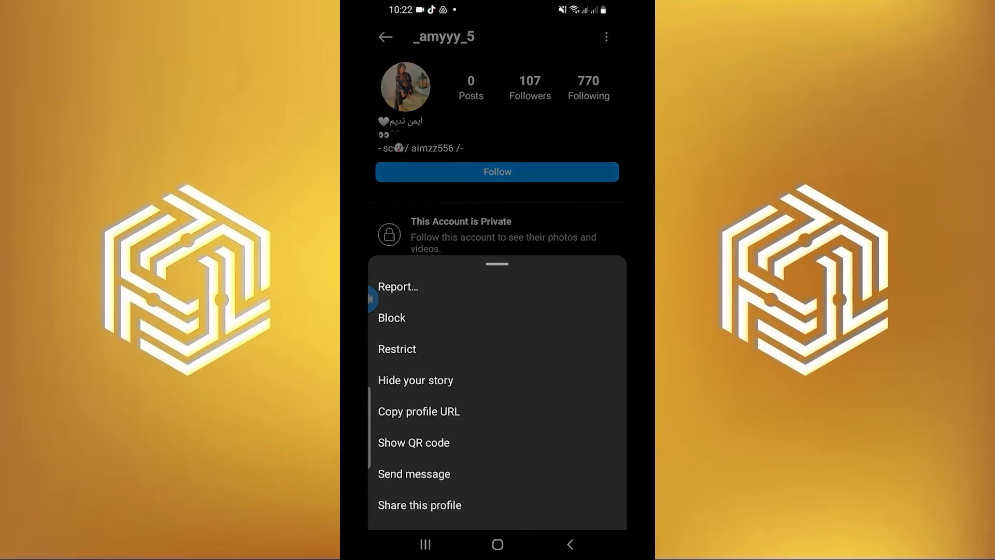
{"action": "left_click", "coordinate": [392, 317]}
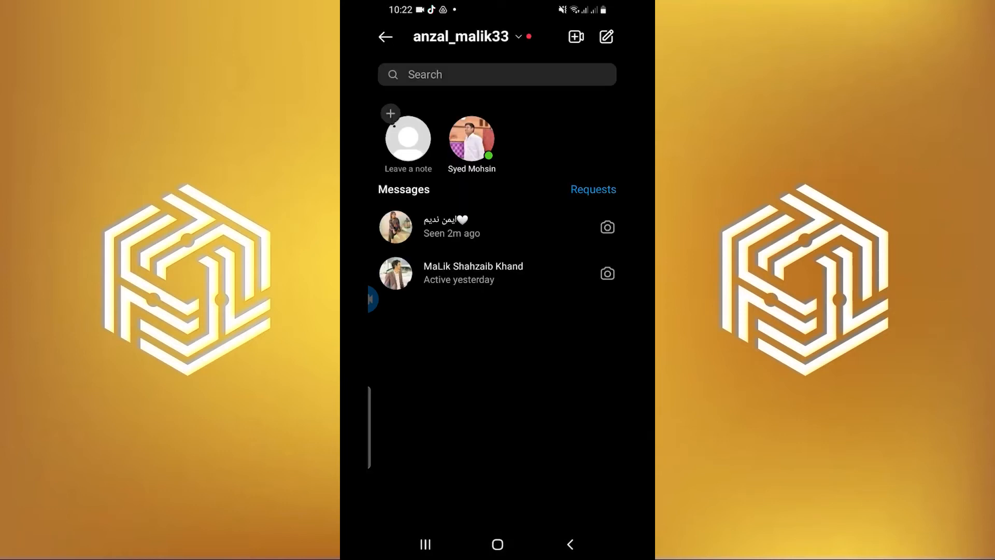
Open a conversation from the inbox and show its Details page.
{"action": "left_click", "coordinate": [462, 37]}
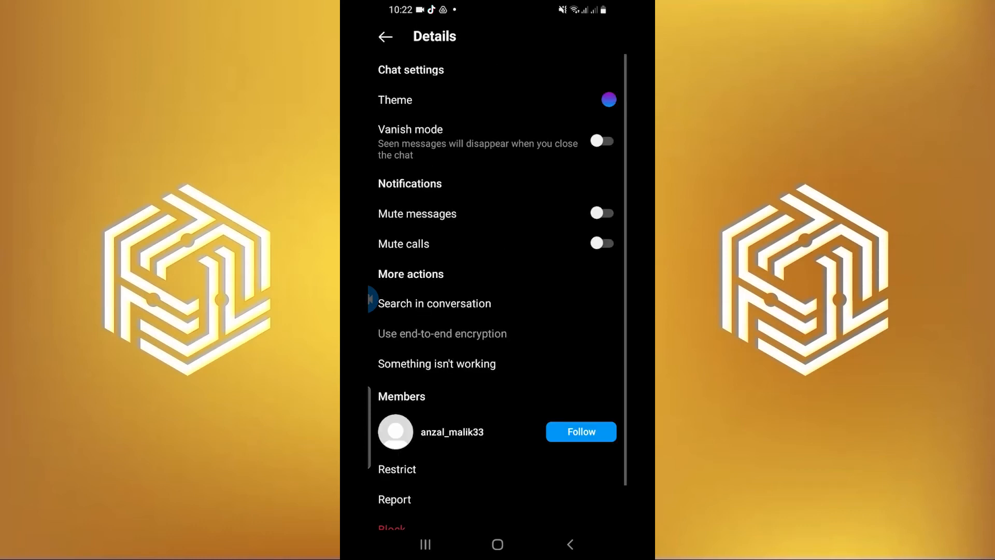
From chat details open the member's profile, tap Follow and see it revert to Follow.
{"action": "left_click", "coordinate": [452, 431]}
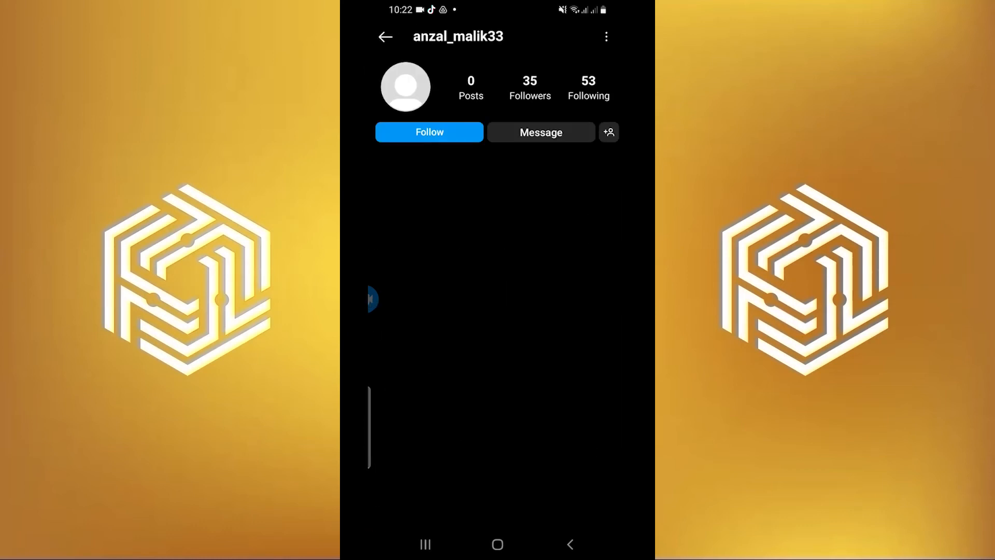
{"action": "left_click", "coordinate": [429, 131]}
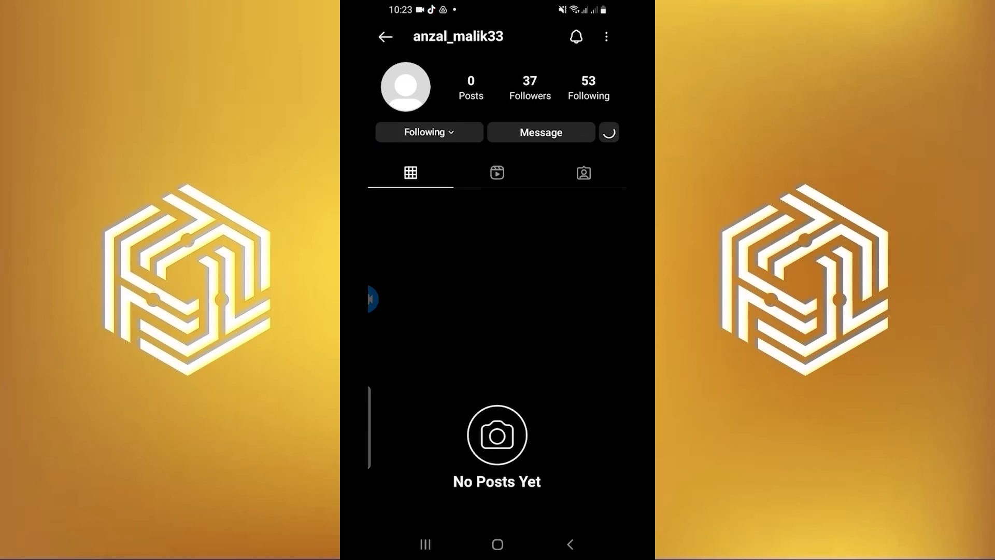
{"action": "left_click", "coordinate": [429, 132]}
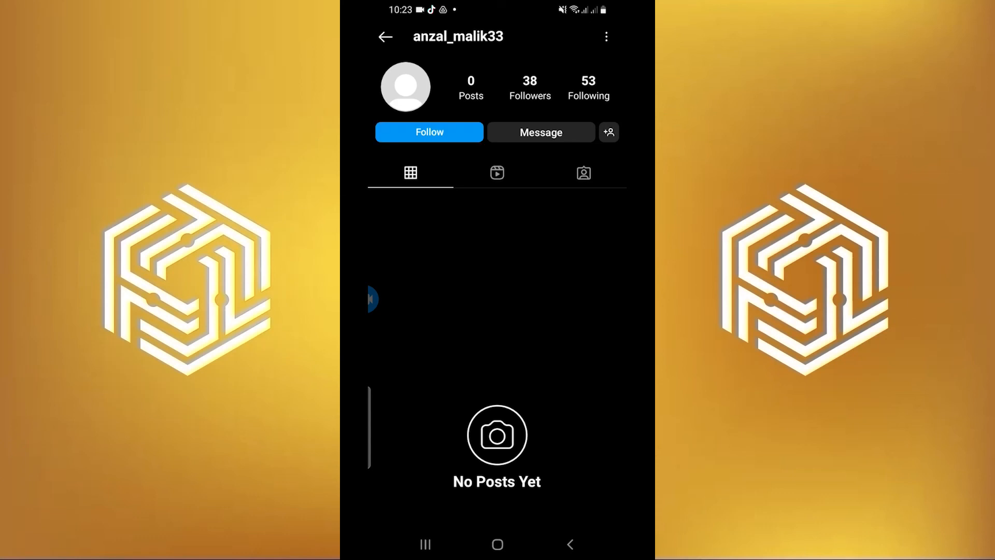